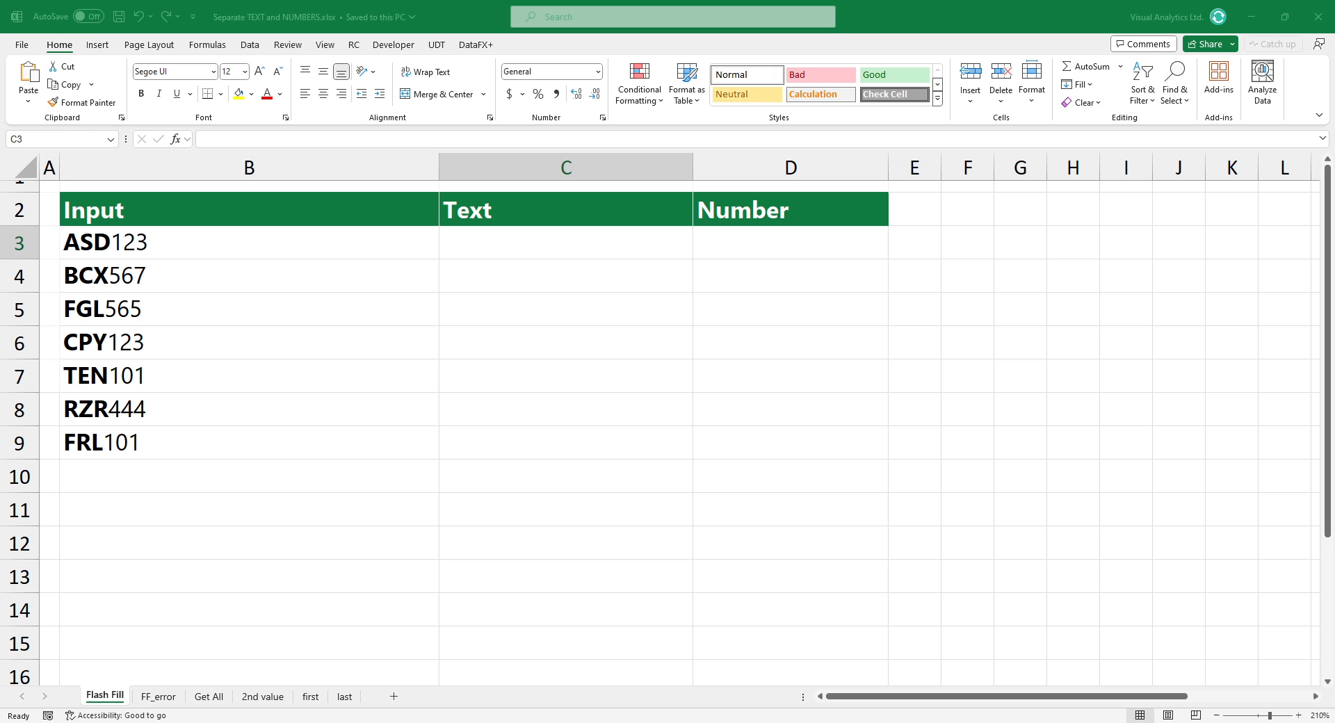
# Flash Fill the Text column from example ASD and the Number column from example 123
pyautogui.write('ASD')
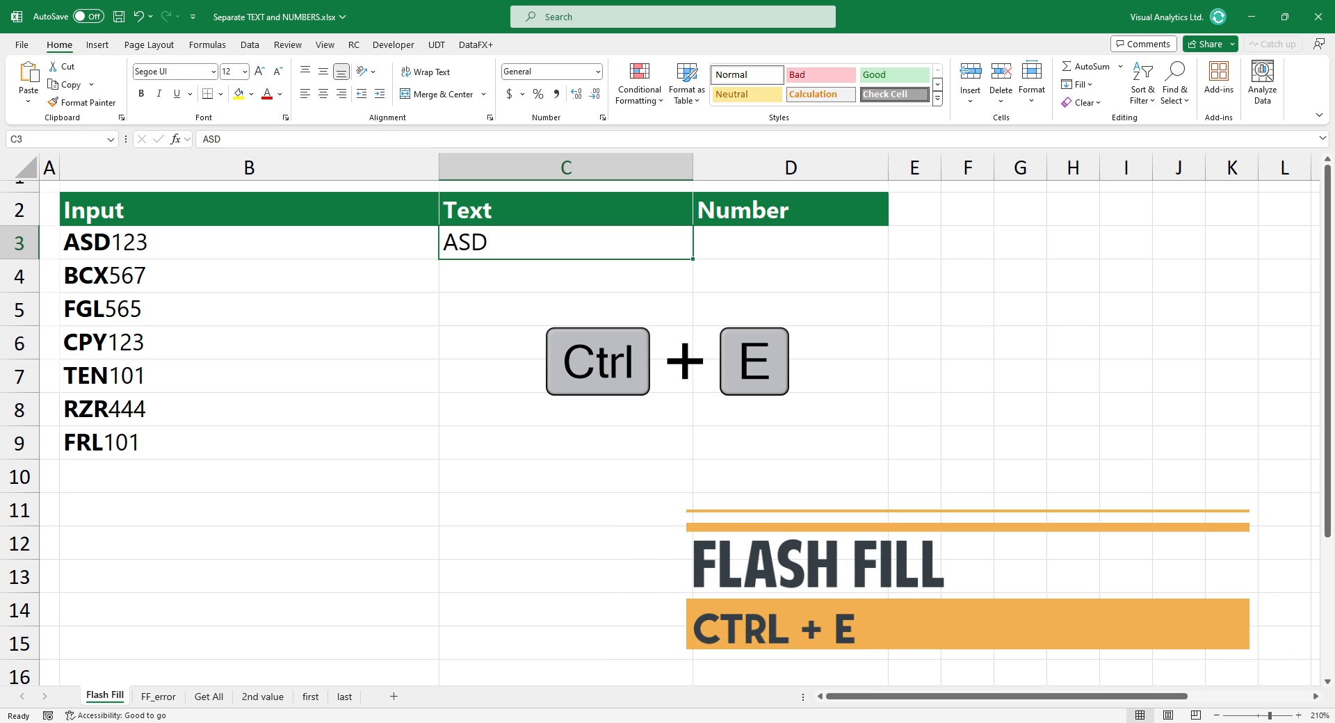
pyautogui.press('ctrl+e')
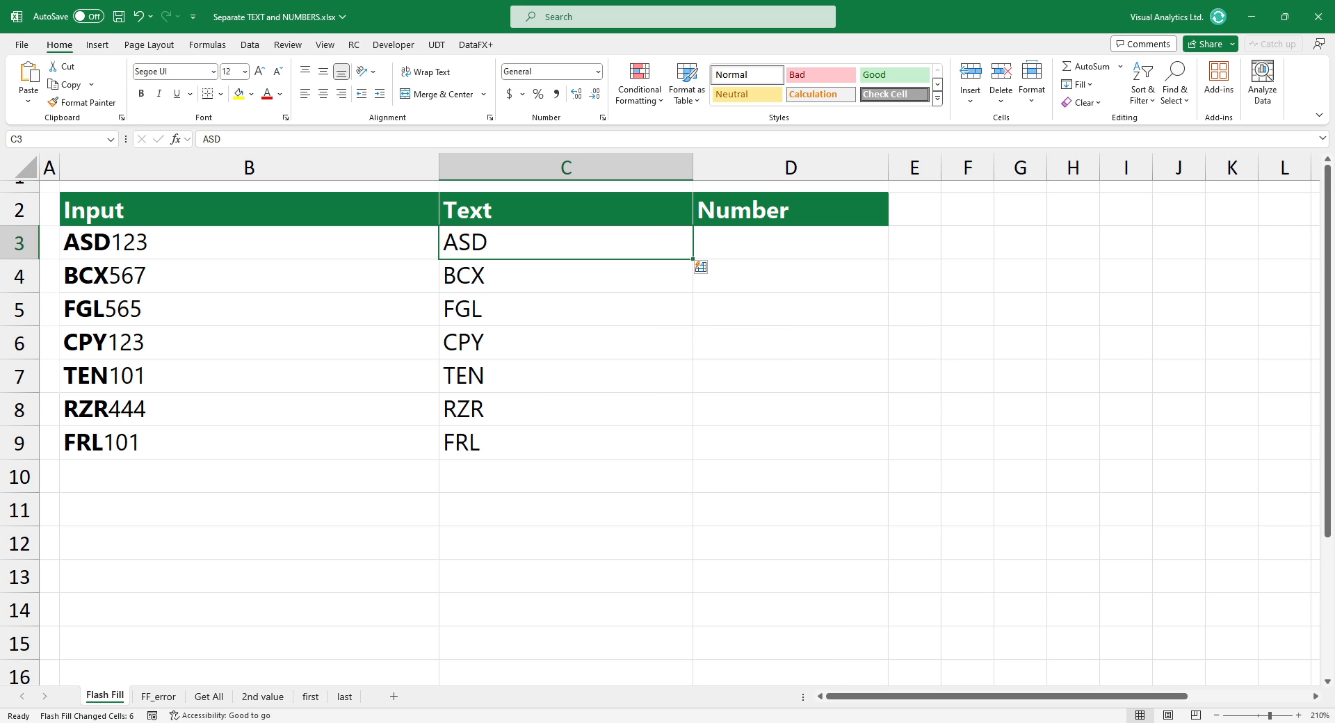
pyautogui.moveTo(701, 267)
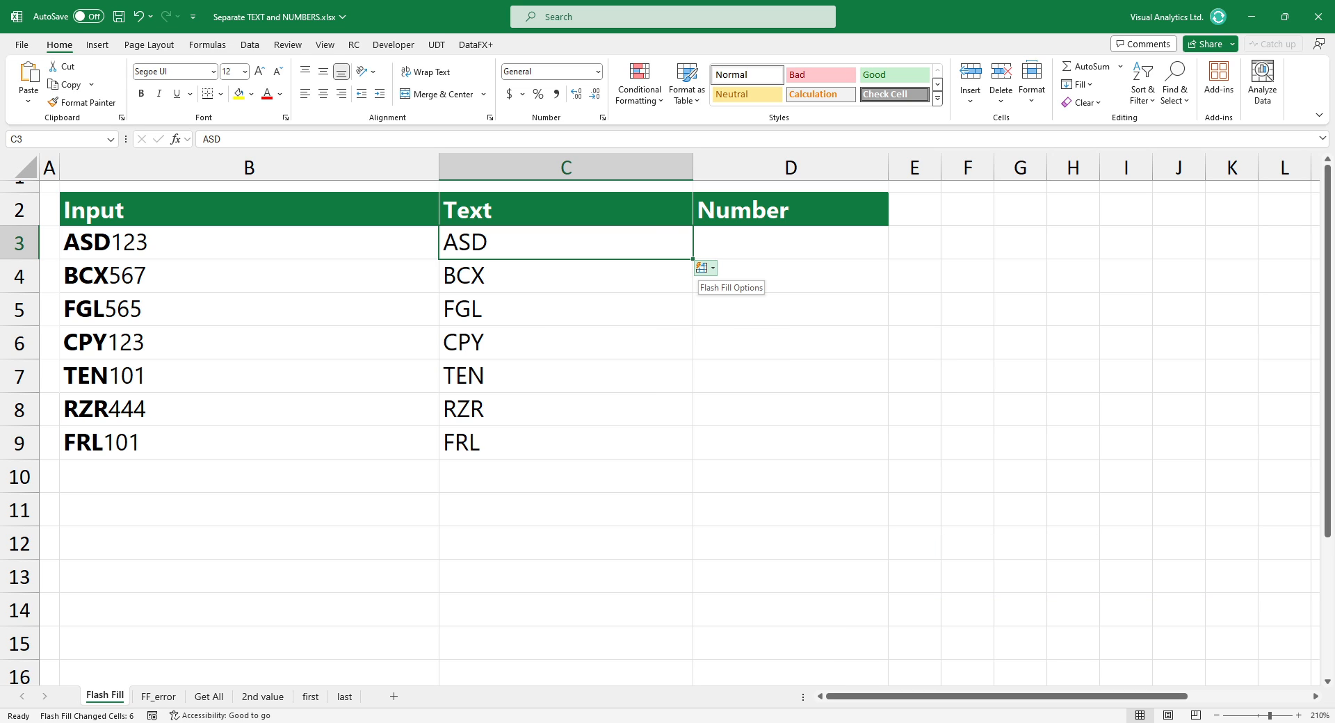
pyautogui.press('ctrl+e')
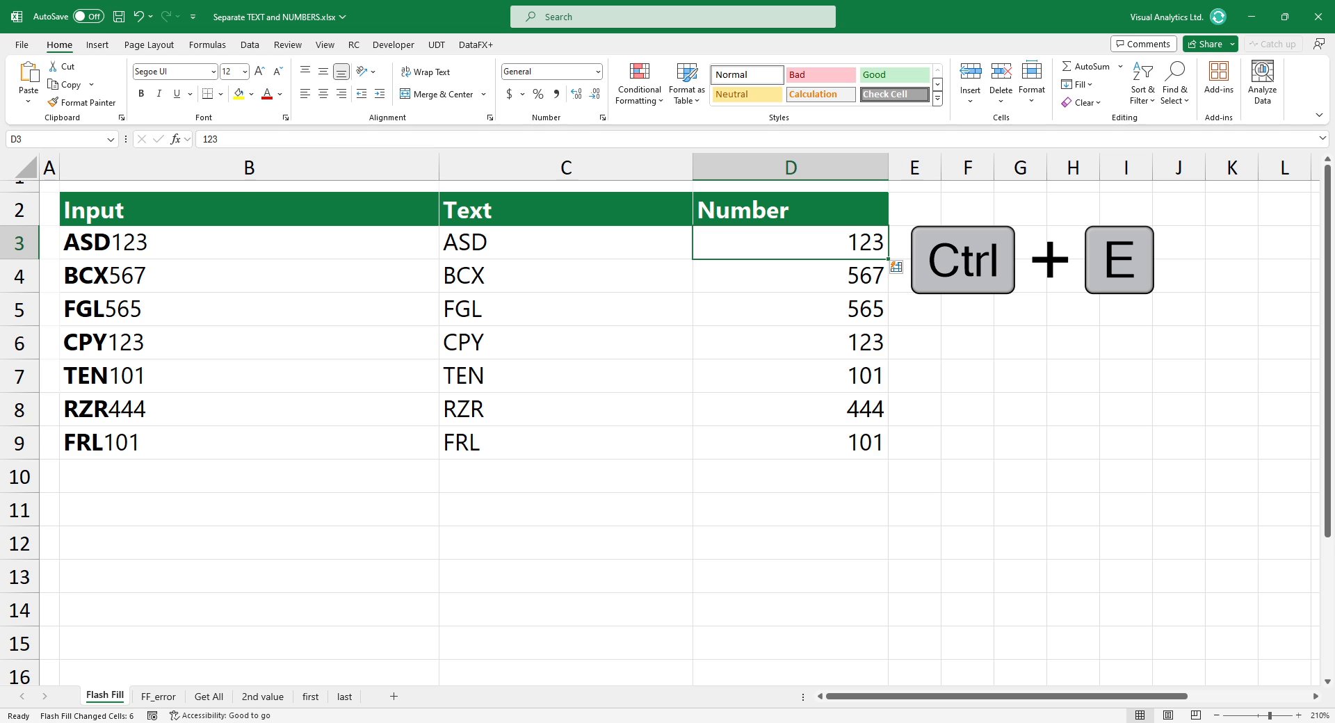
# Switch to the FF_error sheet and select the first Text result cell
pyautogui.click(158, 695)
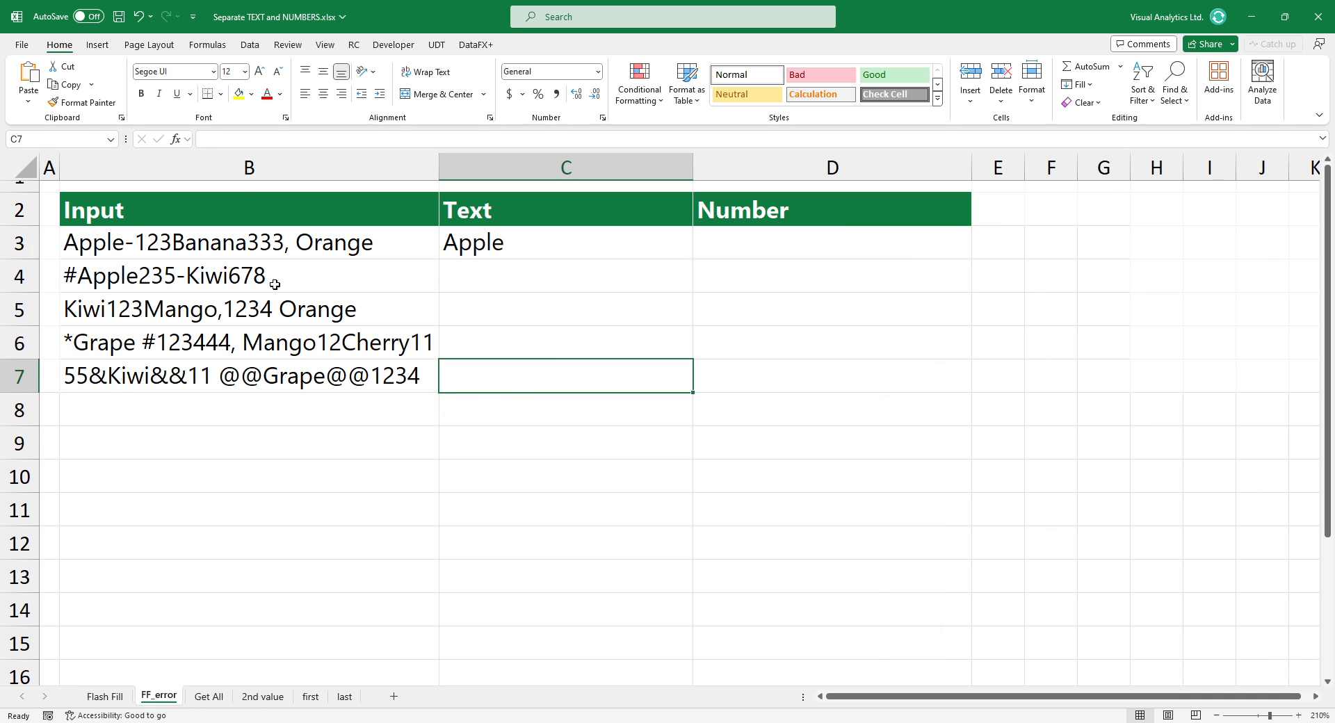
pyautogui.click(564, 242)
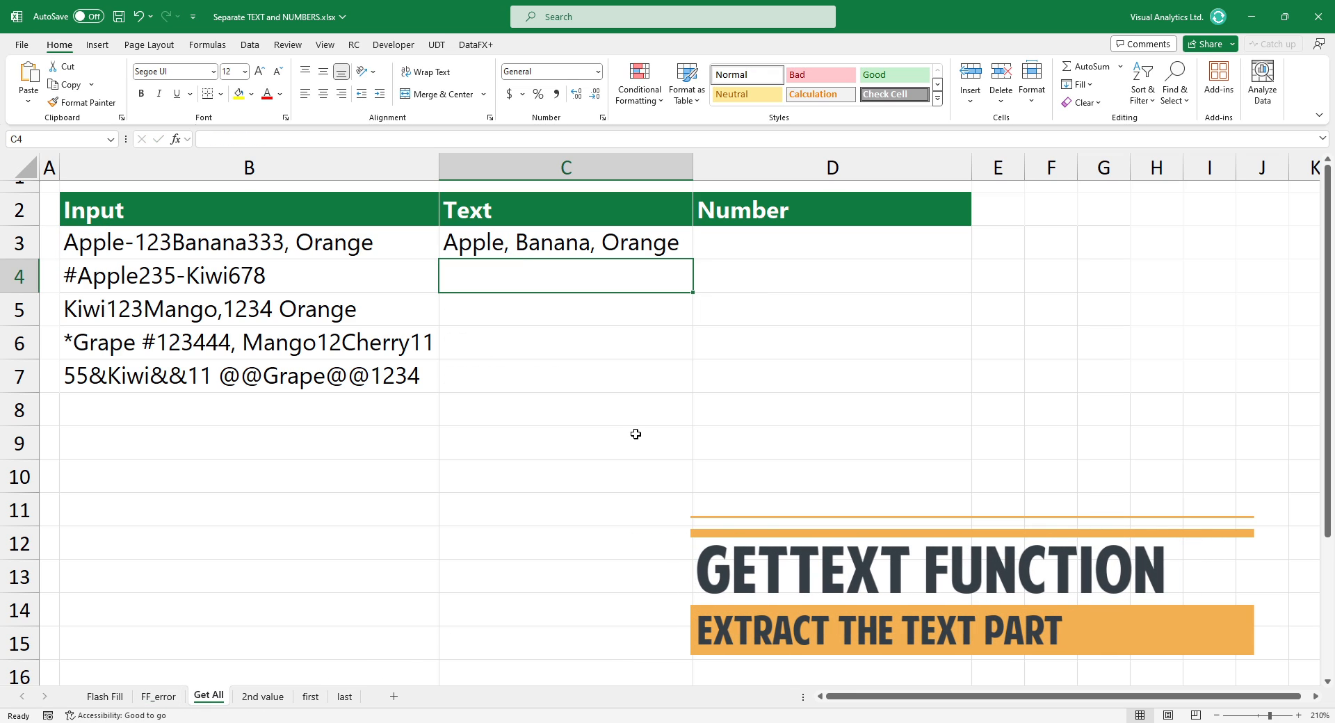
# Fill =GETTEXT(B3) down the Text column and enter =GETNUMBERS(B3) in D3, giving 123, 333
pyautogui.click(565, 242)
pyautogui.write('=GETNUMBERS(')
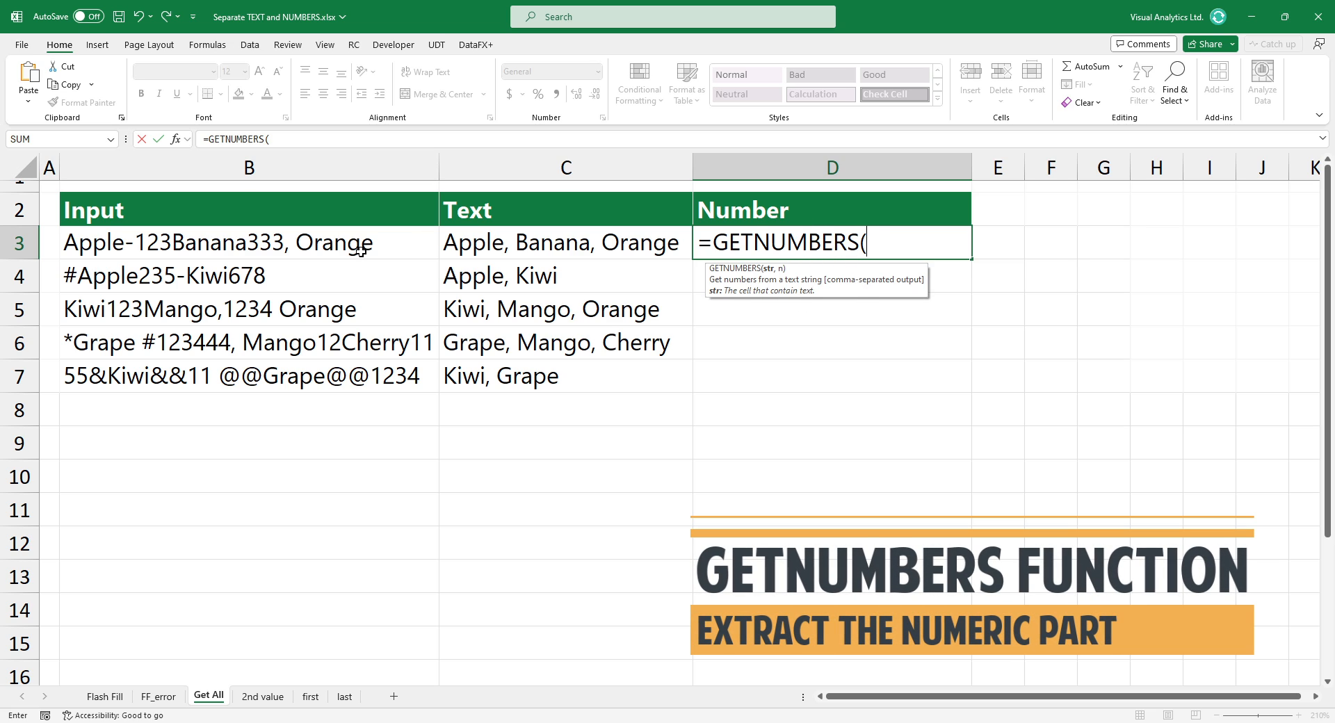
pyautogui.click(249, 243)
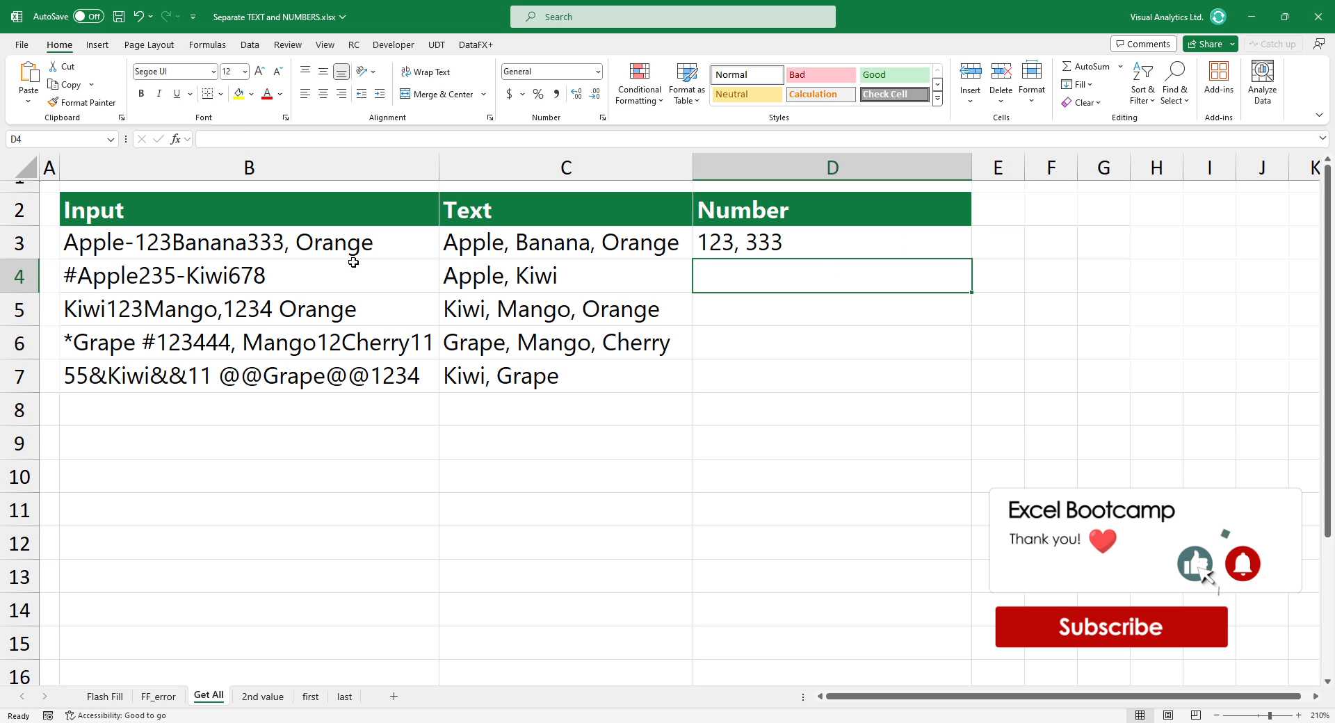
pyautogui.click(831, 243)
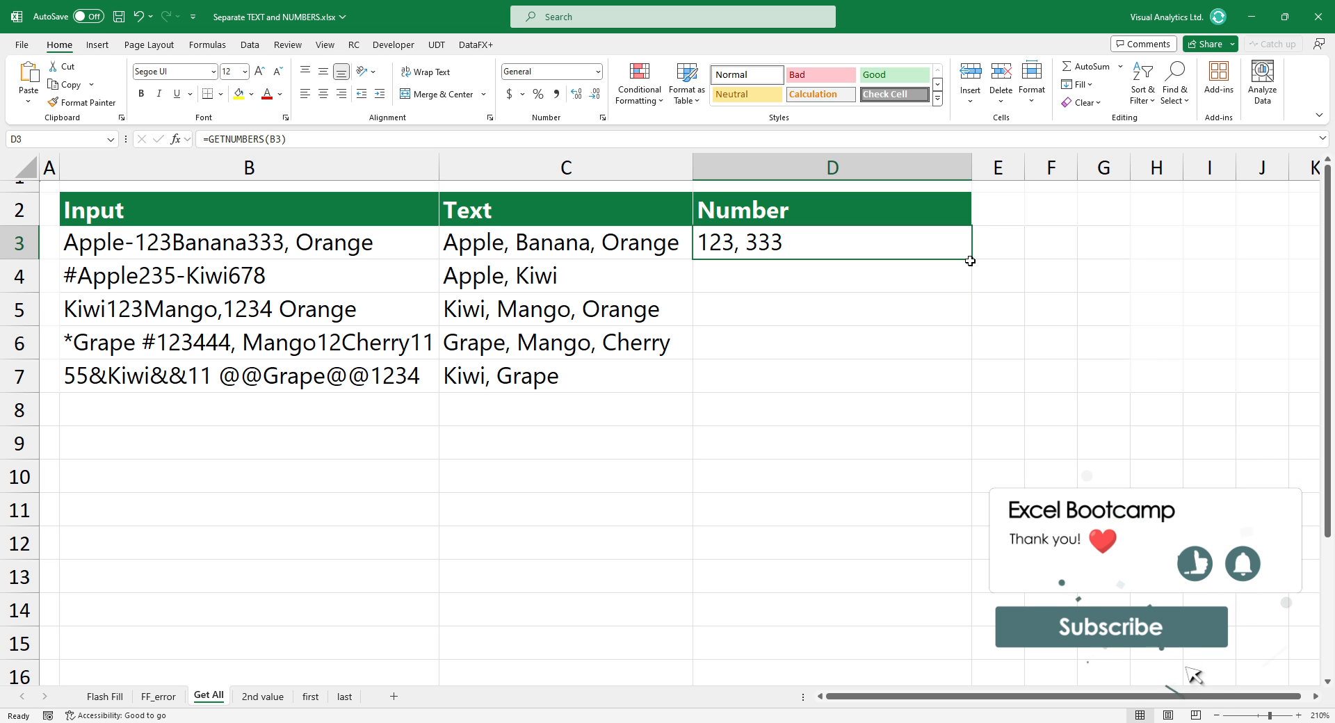
pyautogui.click(263, 696)
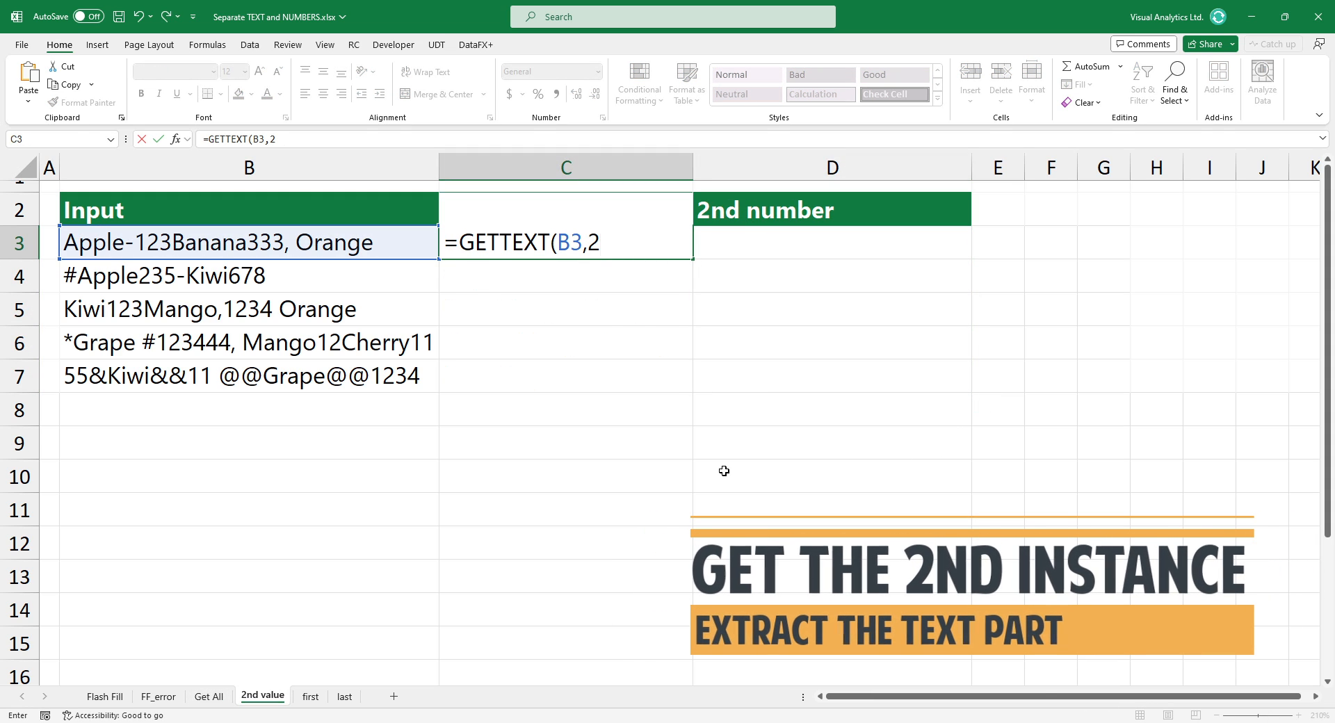
# Complete the =GETTEXT(B3,2) second-value formula, then move to the first sheet
pyautogui.write(')')
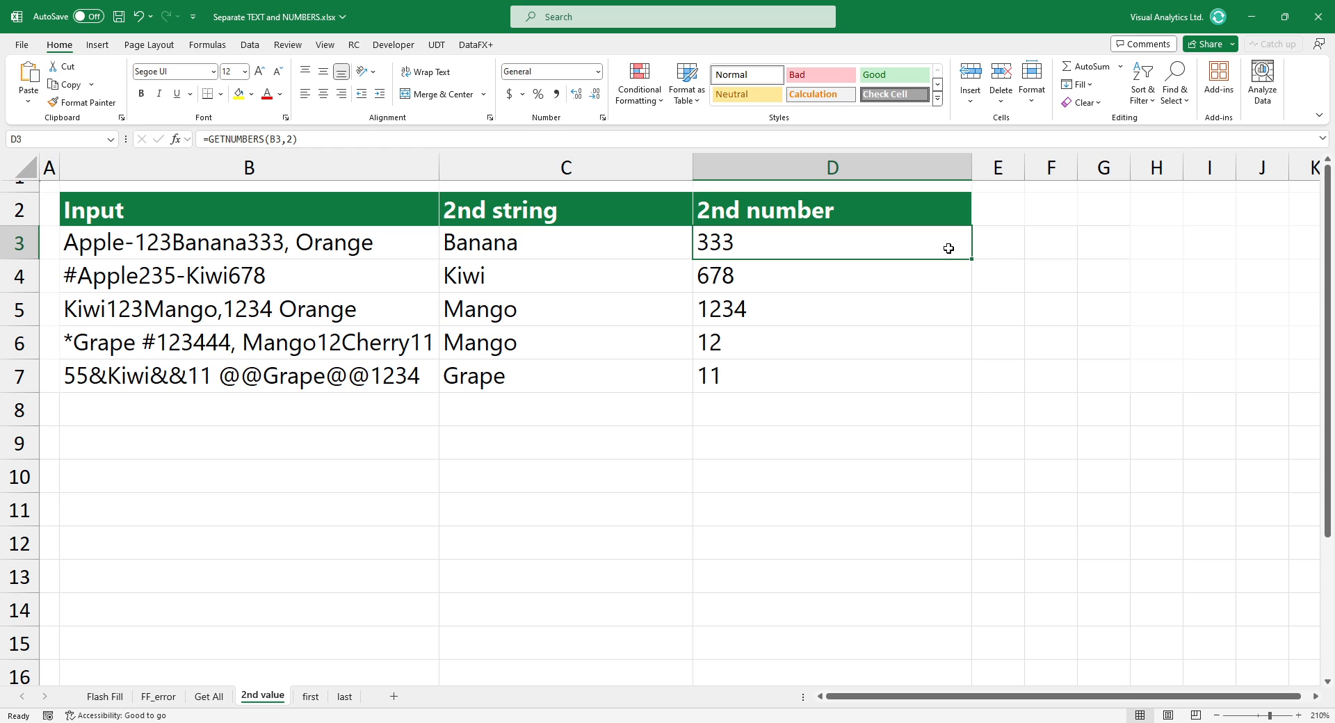
pyautogui.click(310, 695)
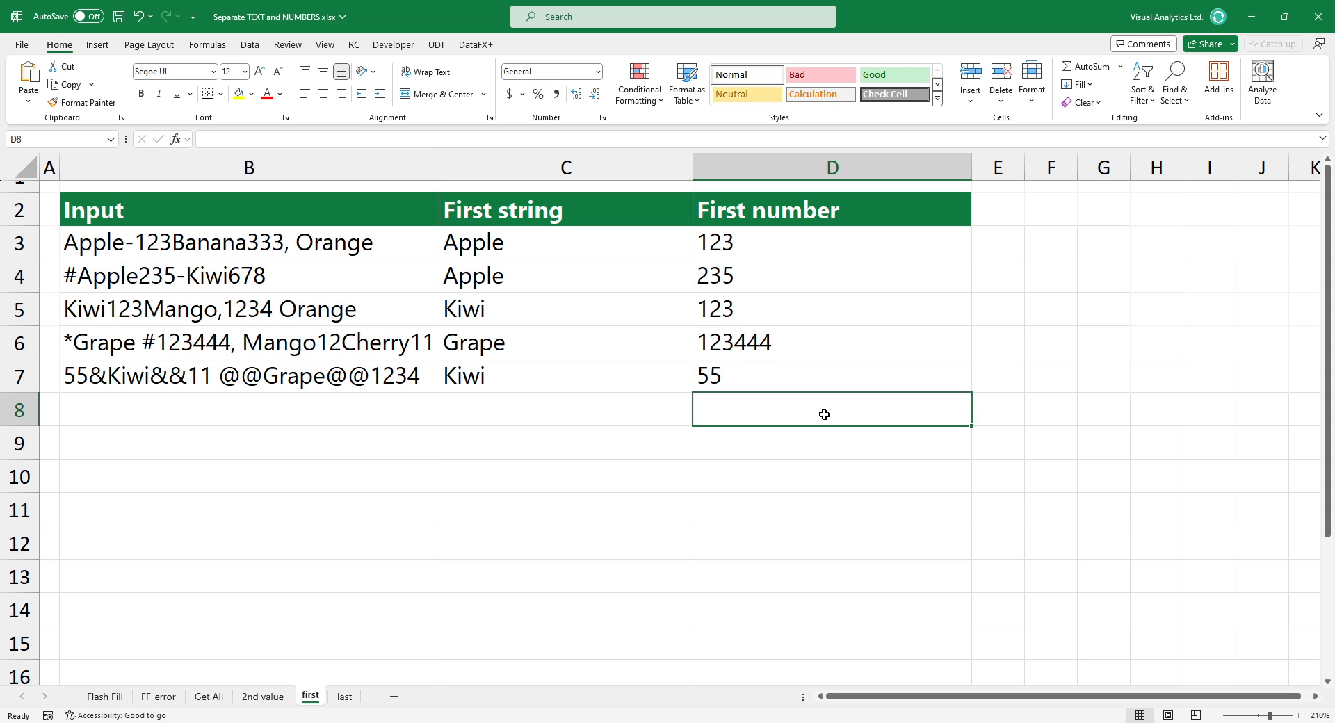
# On the last sheet, enter =GETTEXT(B3,"L") in C3 for each input's final word
pyautogui.click(343, 696)
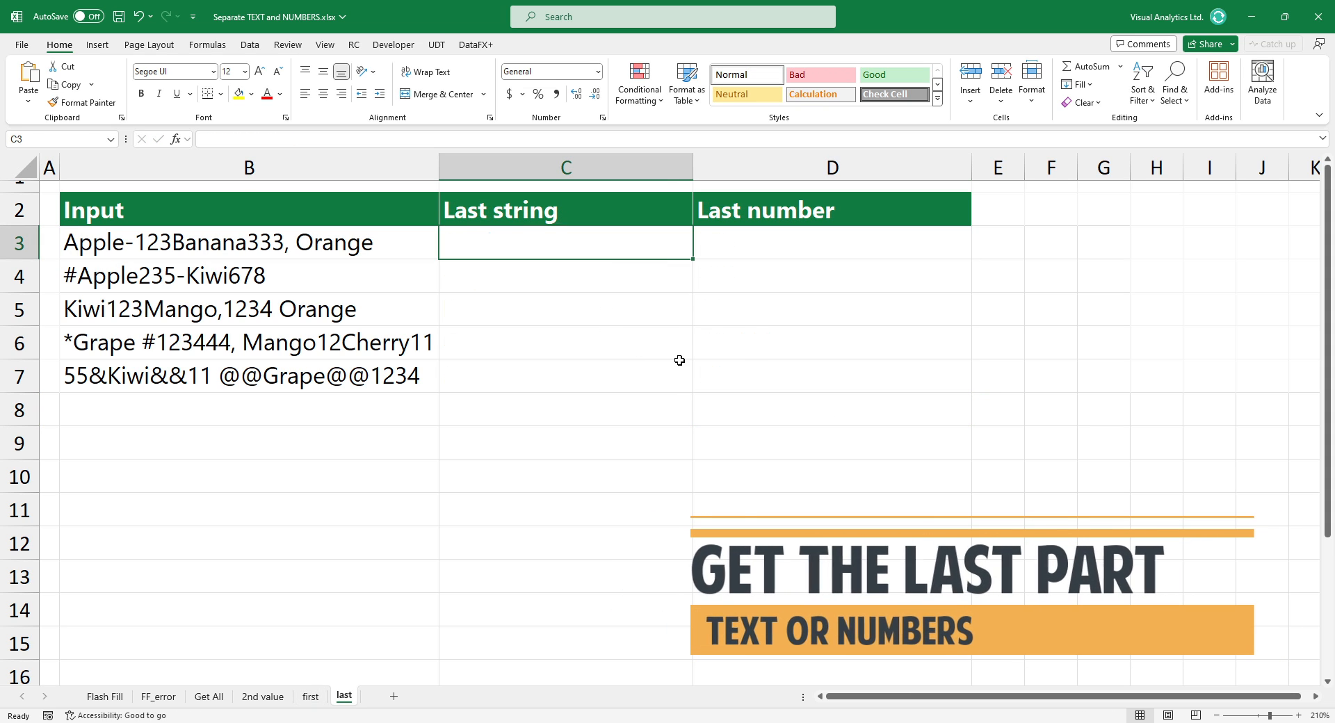
pyautogui.write('=GETTEXT(B3,"L')
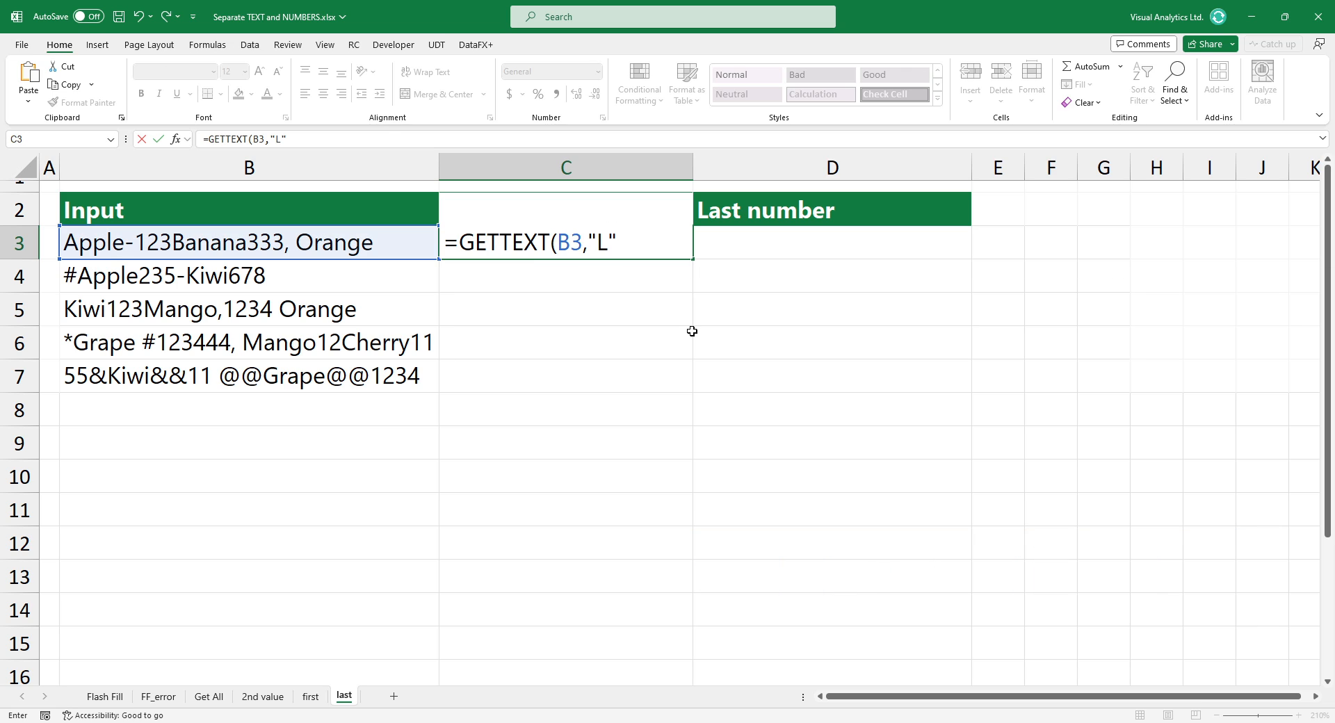
pyautogui.write(')')
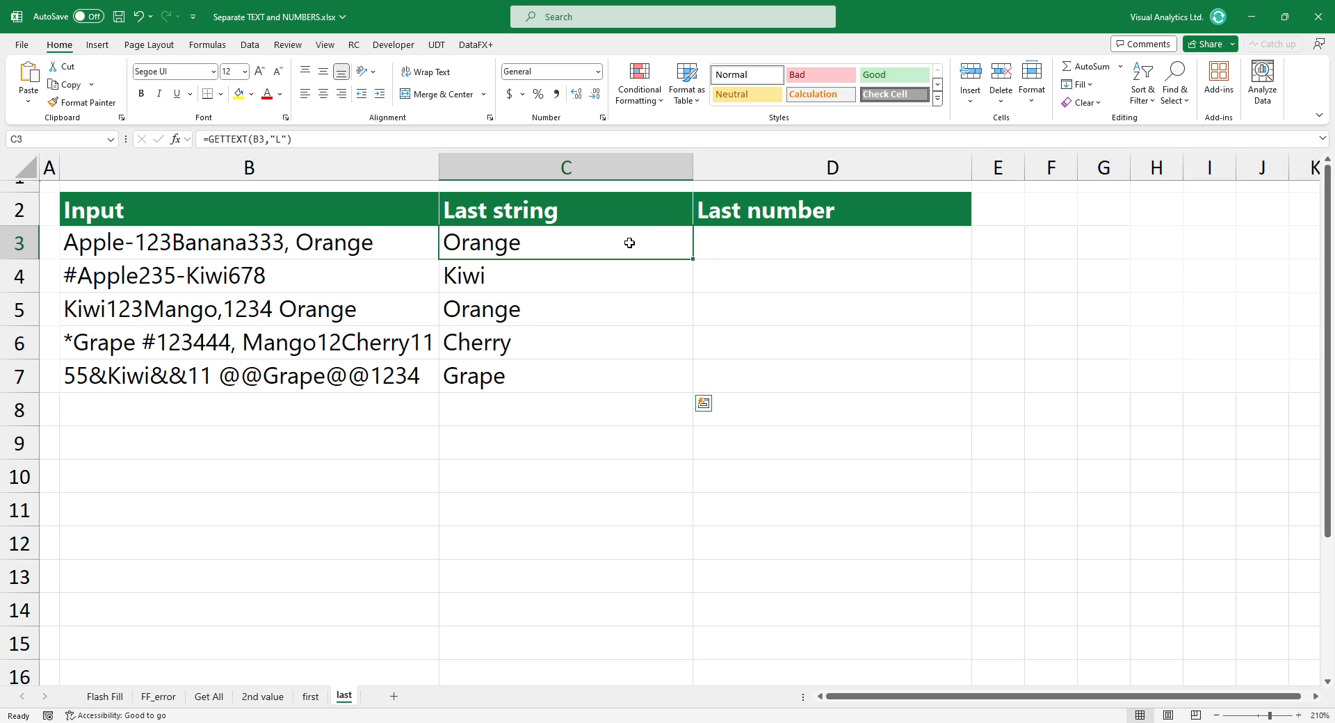
# Enter =GETNUMBERS(B3,"L") in D3 and fill the last-number formula down all five rows
pyautogui.click(832, 243)
pyautogui.write('333')
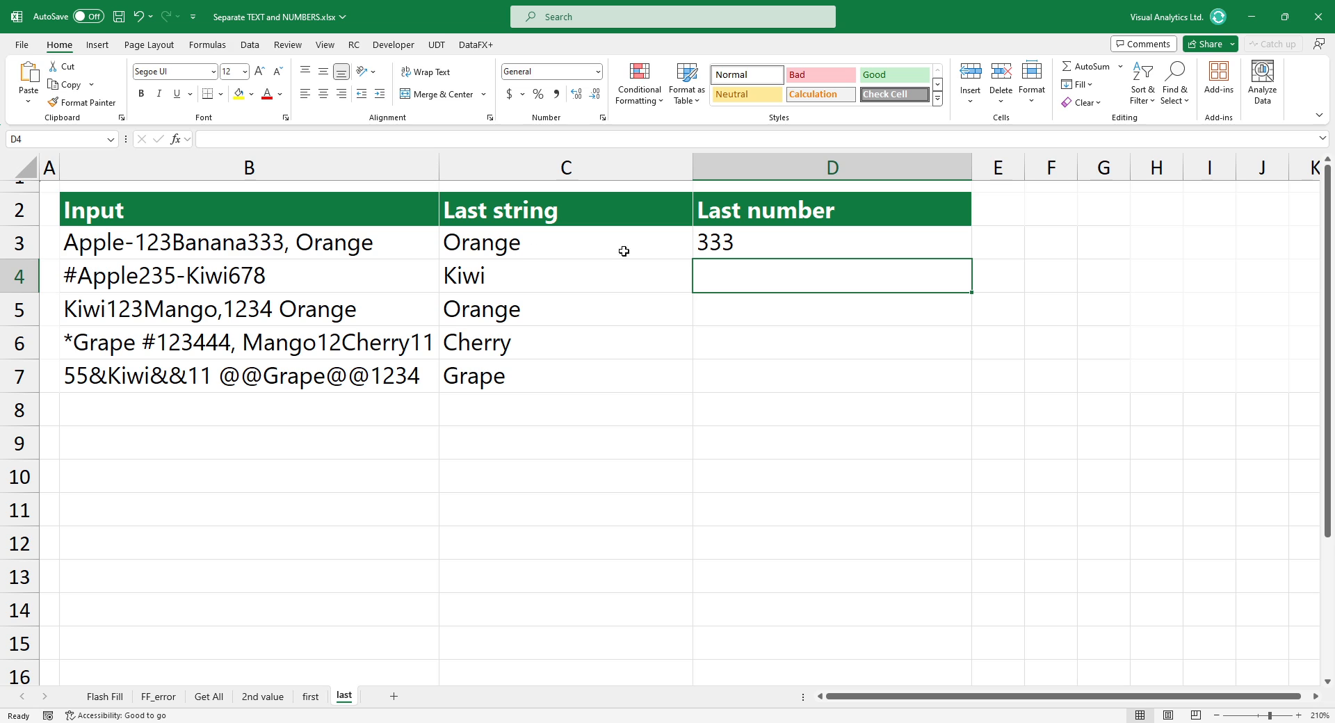
pyautogui.click(830, 242)
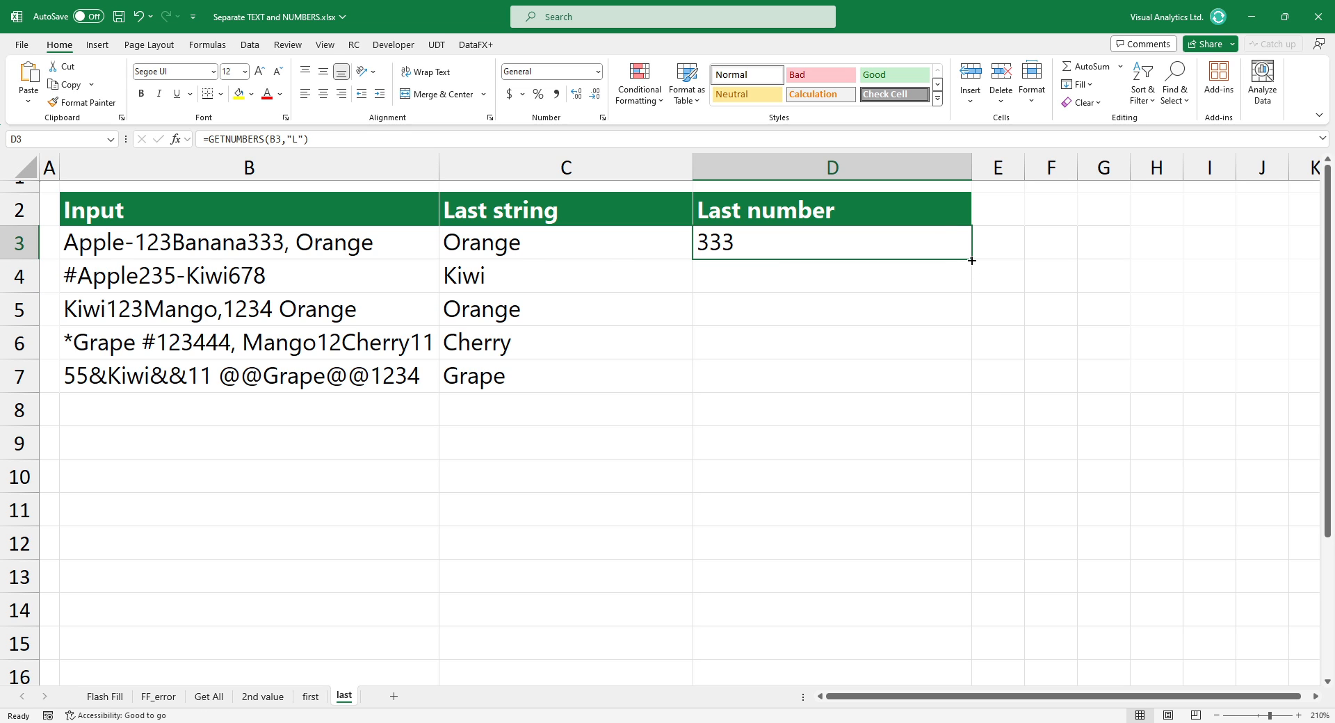
pyautogui.click(476, 45)
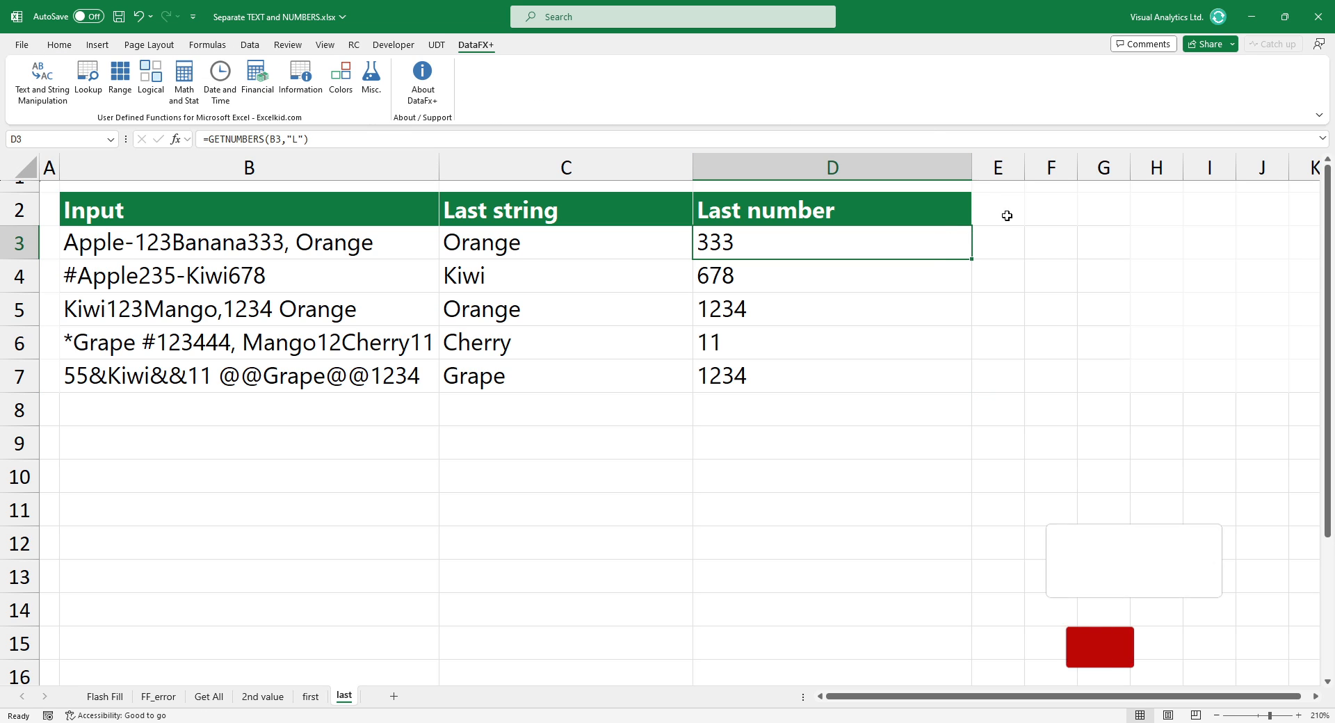